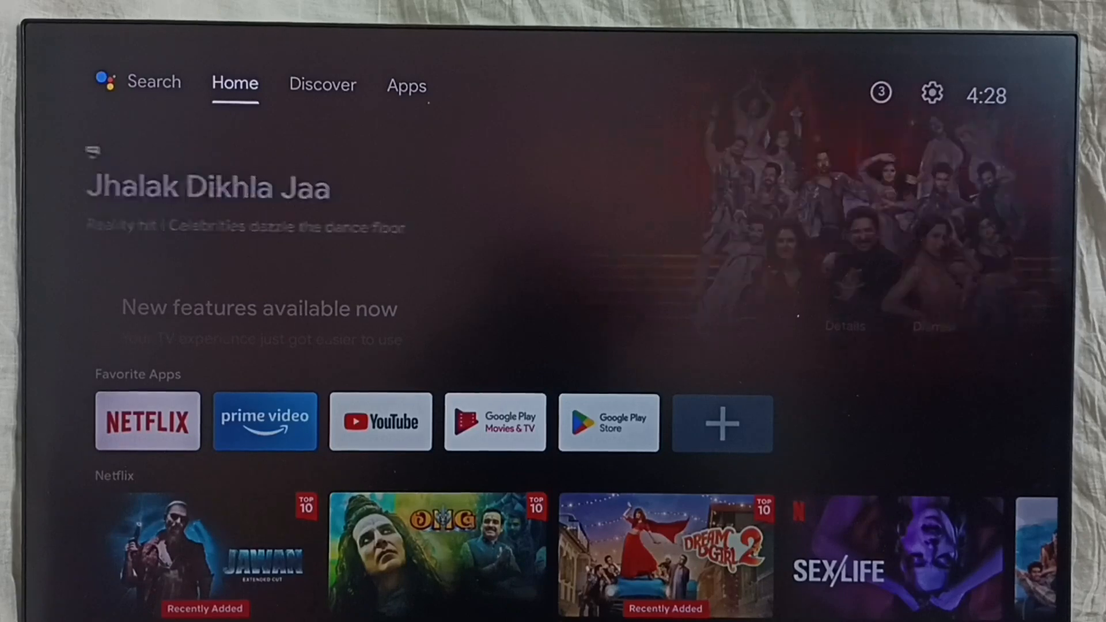
Move across the top tabs from Home through Discover to the Apps page
left_click(323, 84)
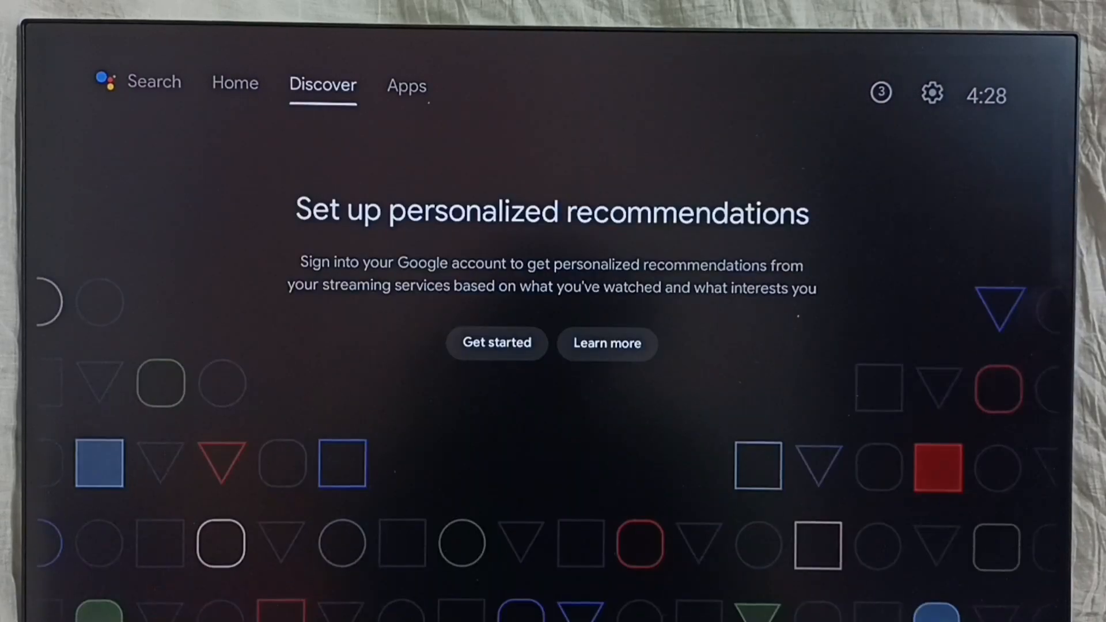
left_click(406, 86)
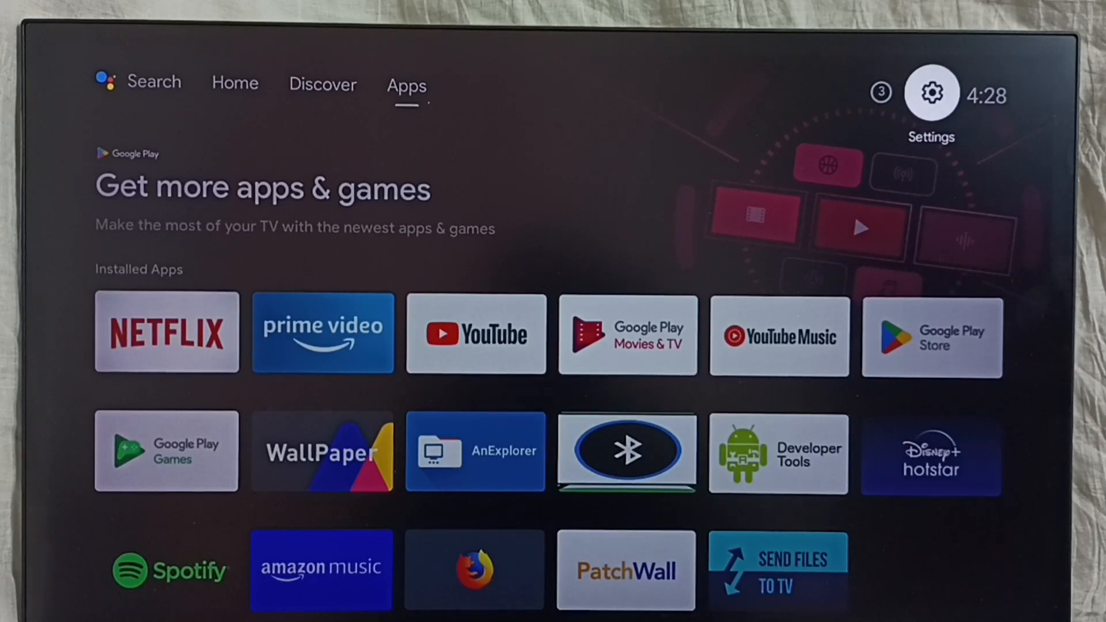
Activate developer mode via the Build entry in Device Preferences > About, then return to the list
left_click(931, 92)
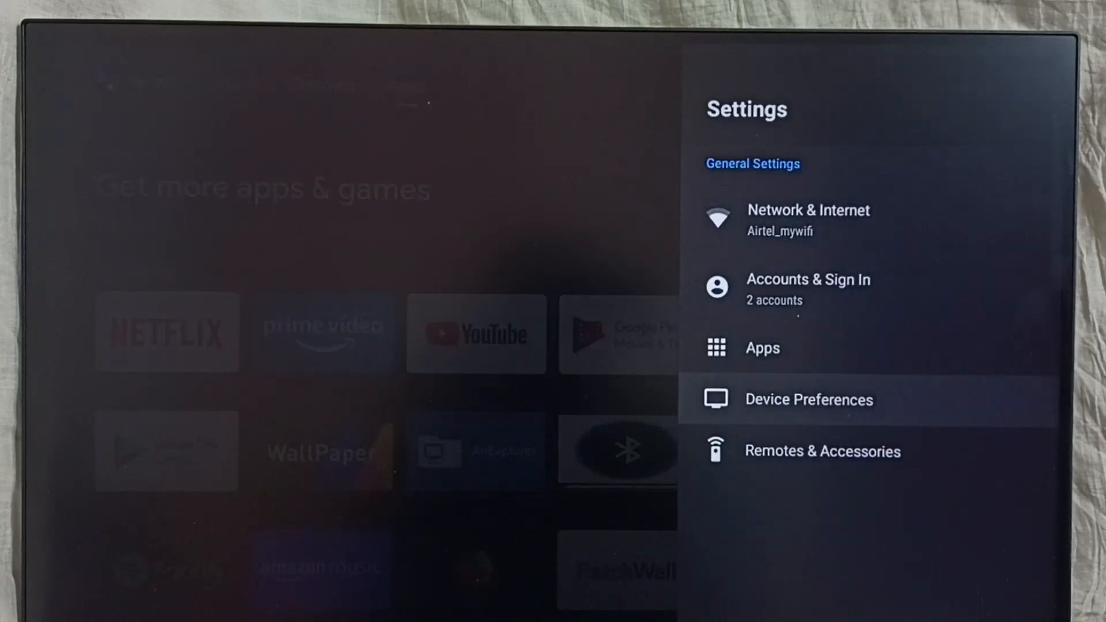
left_click(809, 399)
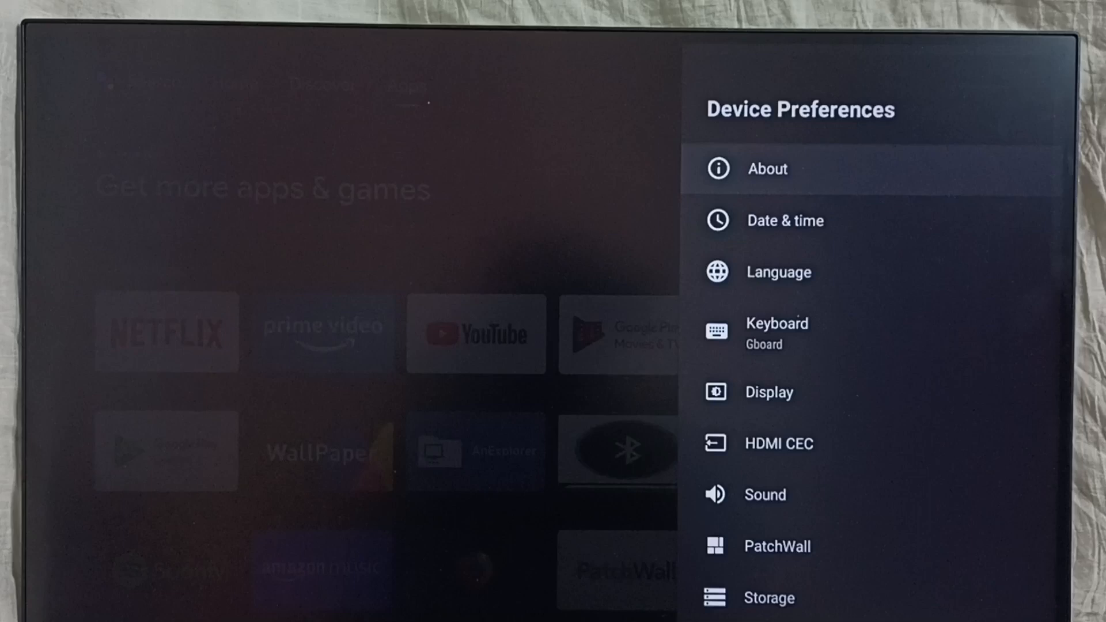
left_click(768, 168)
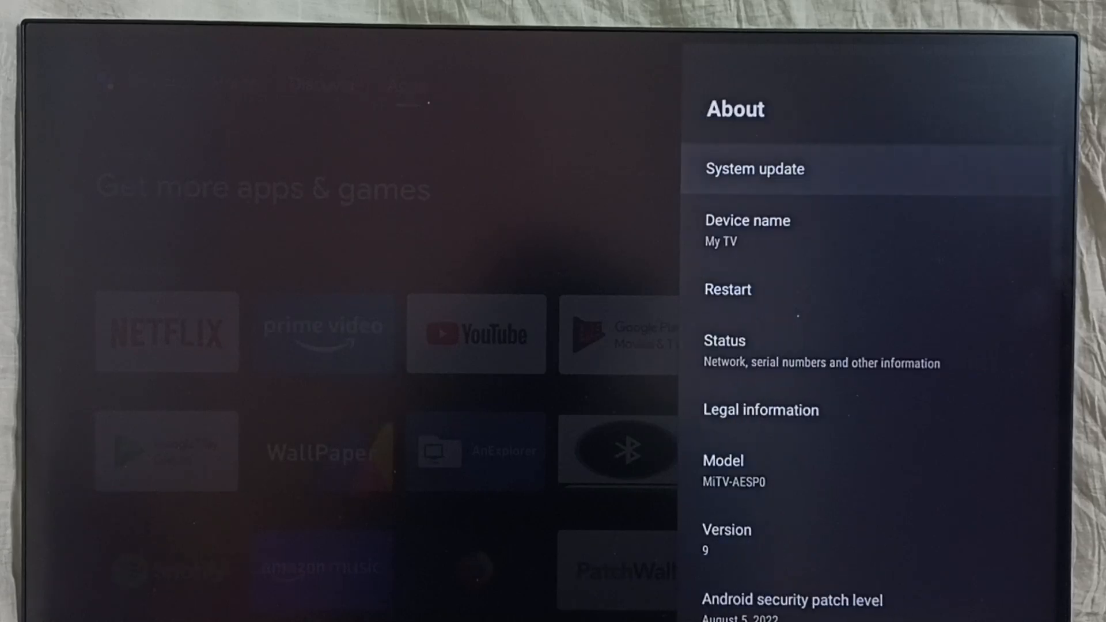
scroll("down", 3)
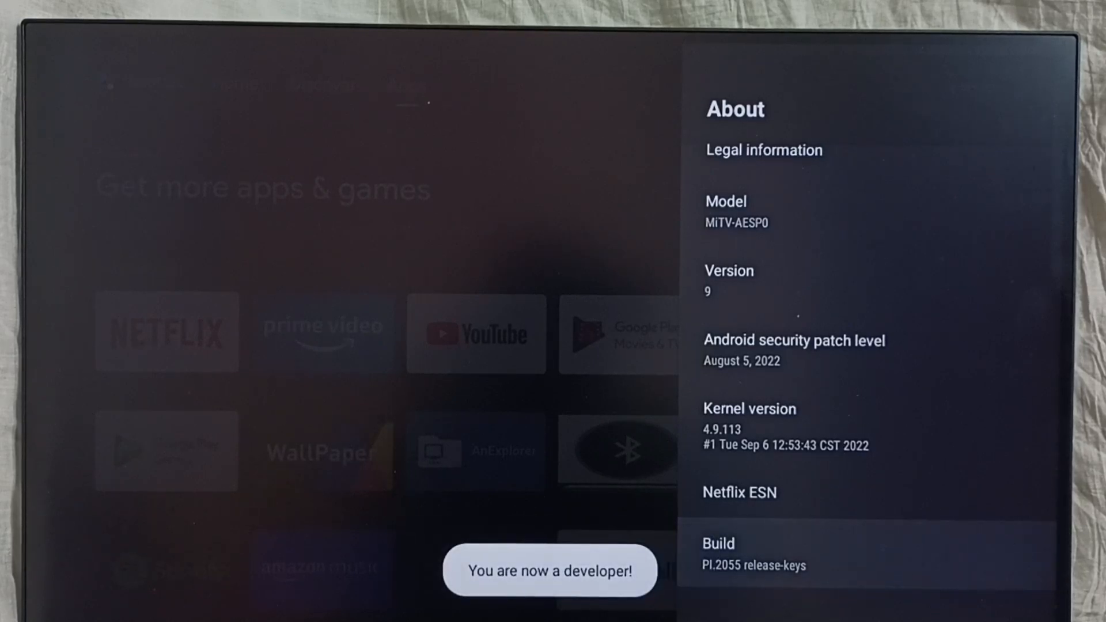
key("Back")
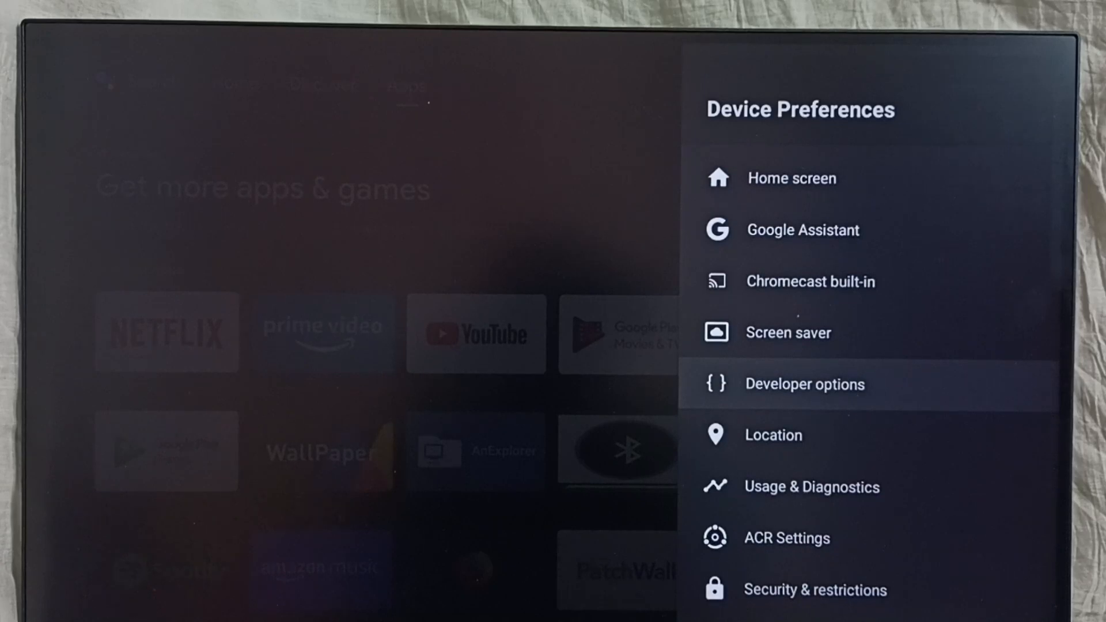
Enable USB debugging in Developer options and confirm the allow prompt with OK
left_click(805, 383)
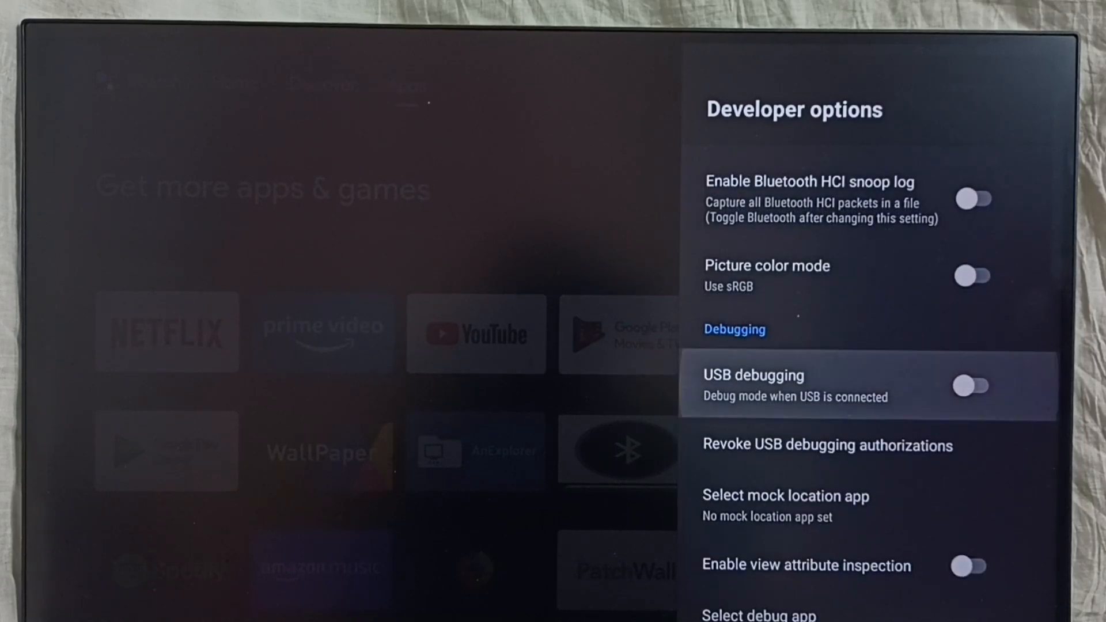
left_click(968, 386)
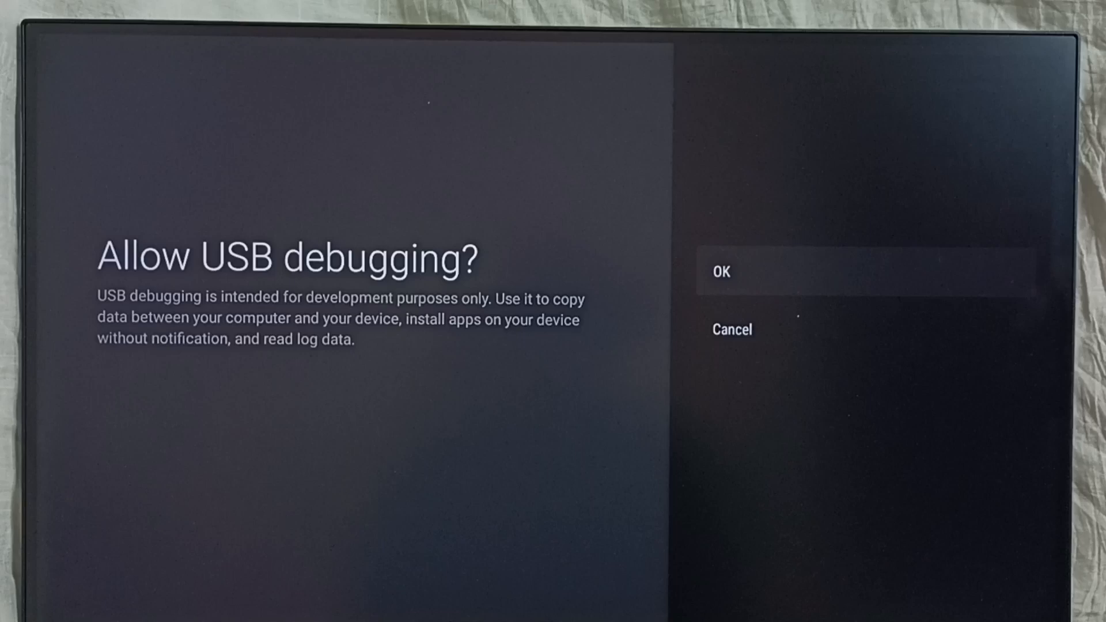
left_click(719, 271)
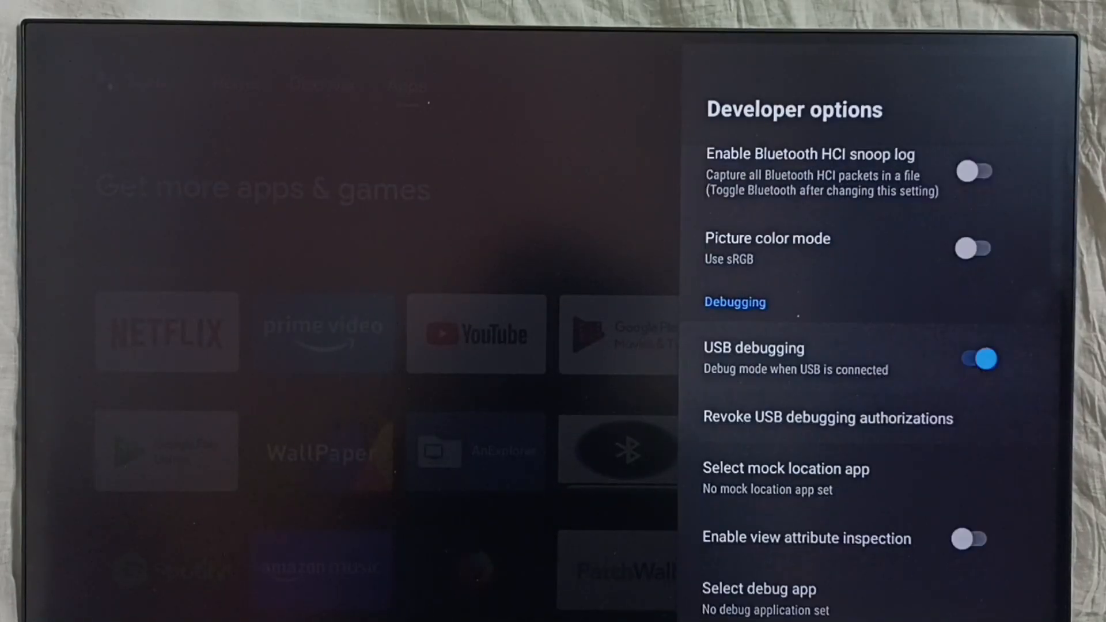
Toggle USB debugging back off in Developer options
scroll("down", 3)
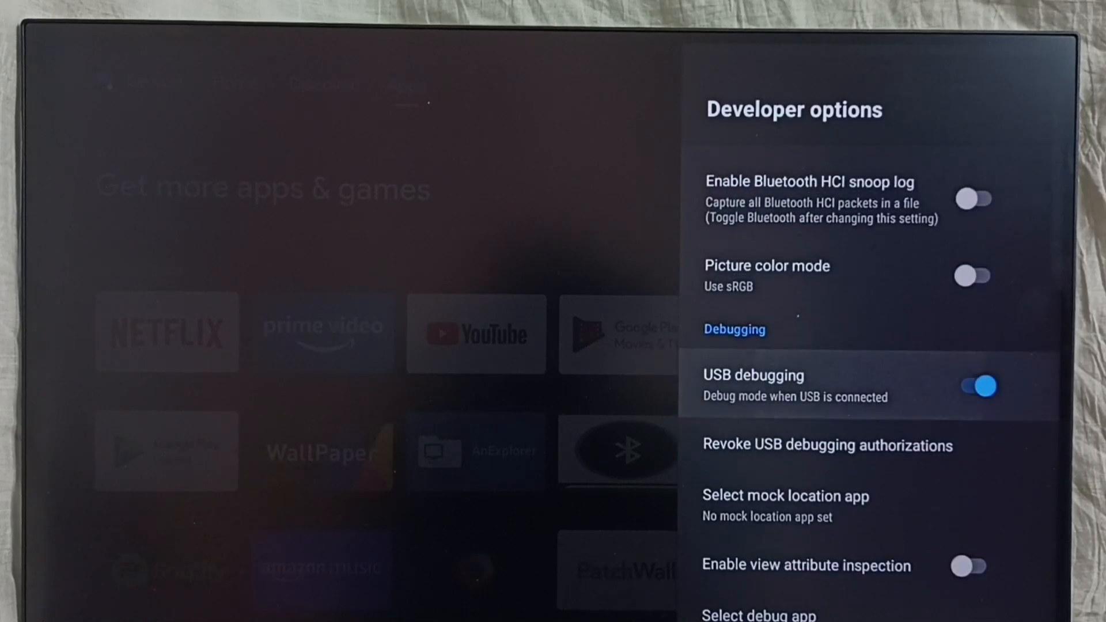
left_click(974, 385)
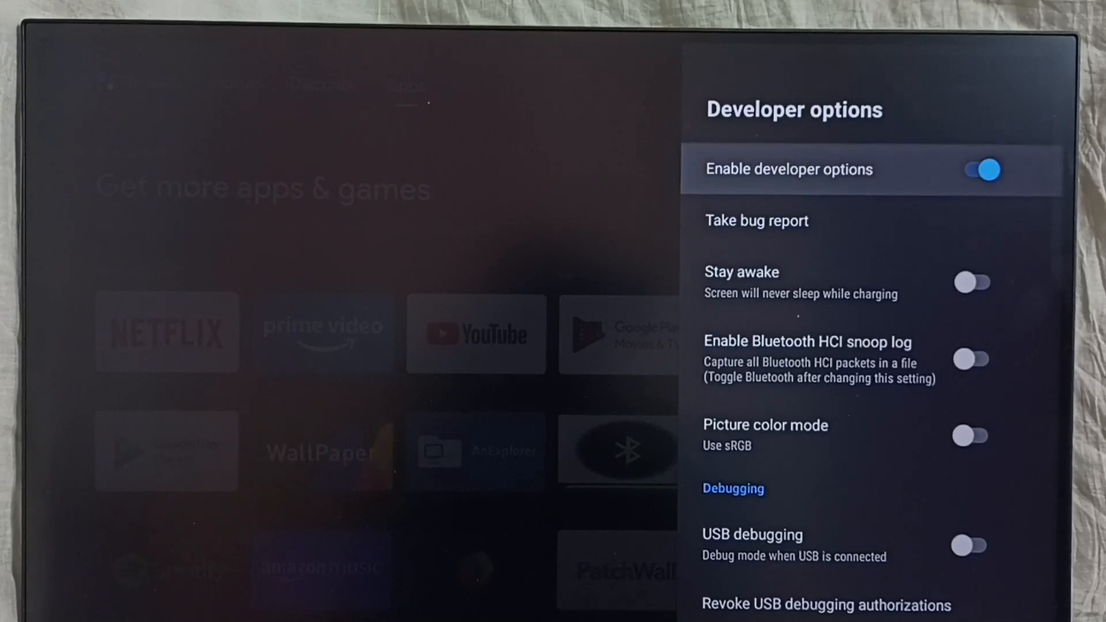
Disable Enable developer options and scroll Device Preferences down to Reset to confirm the entry is gone
left_click(976, 169)
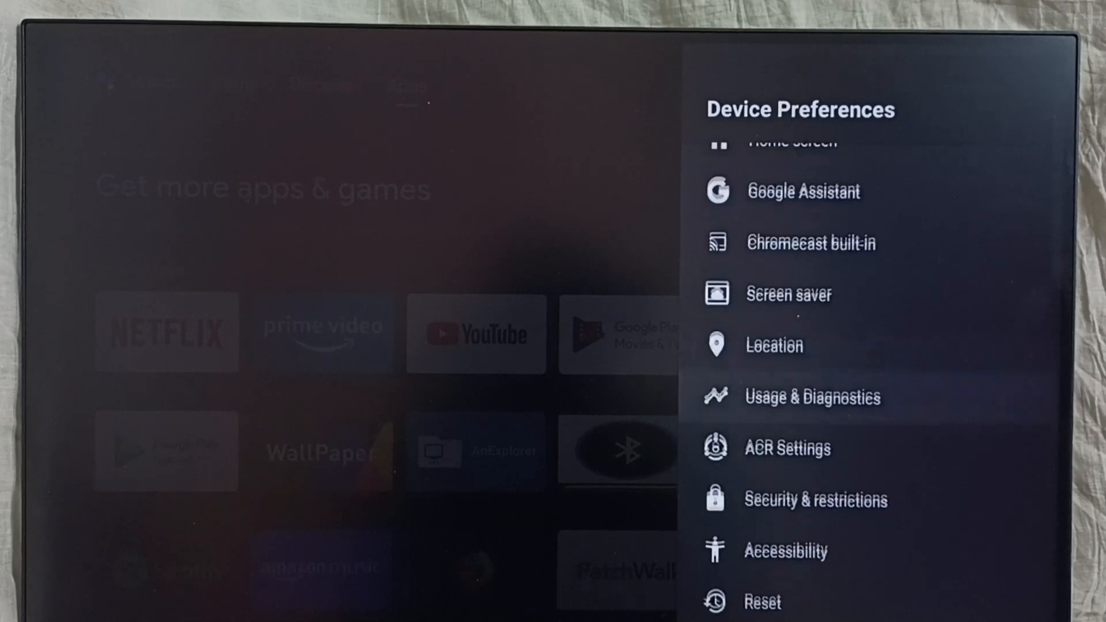
scroll("down", 3)
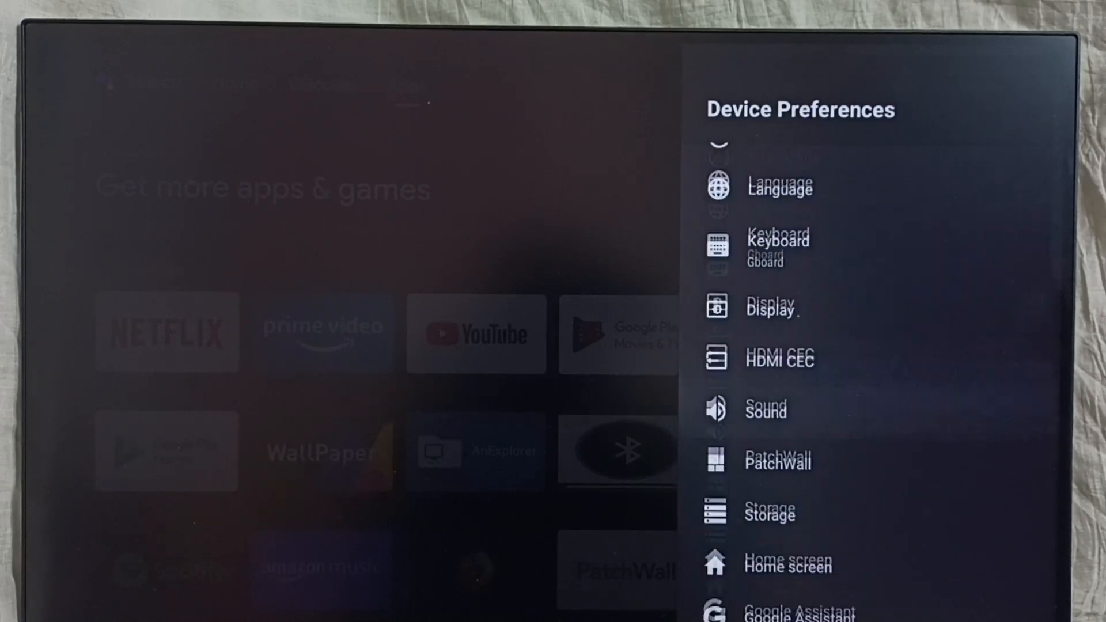
scroll("down", 3)
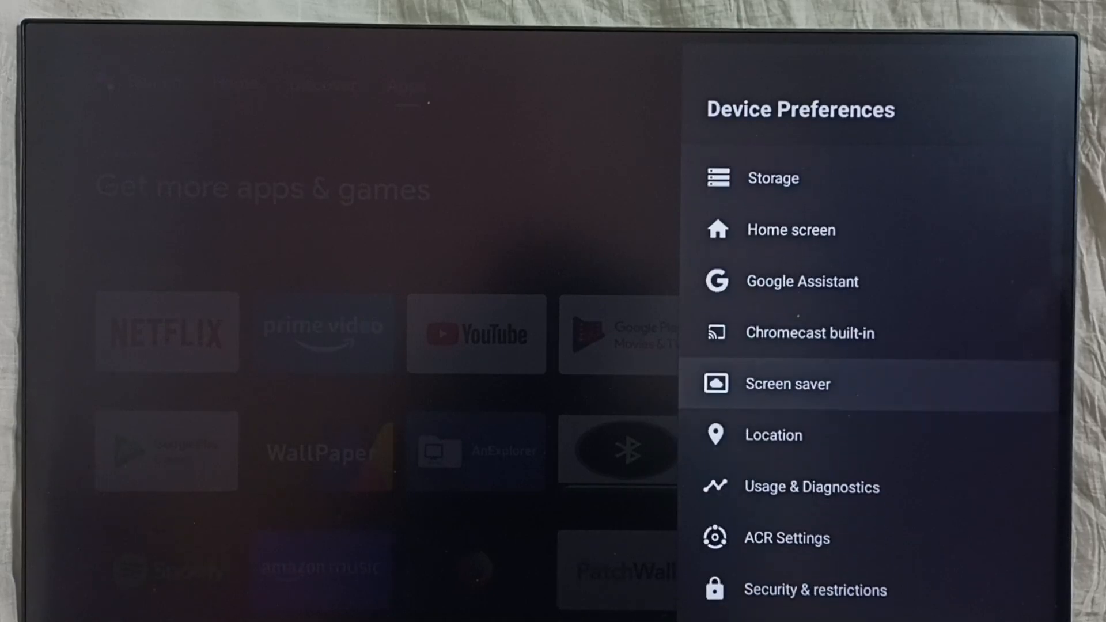
scroll("down", 3)
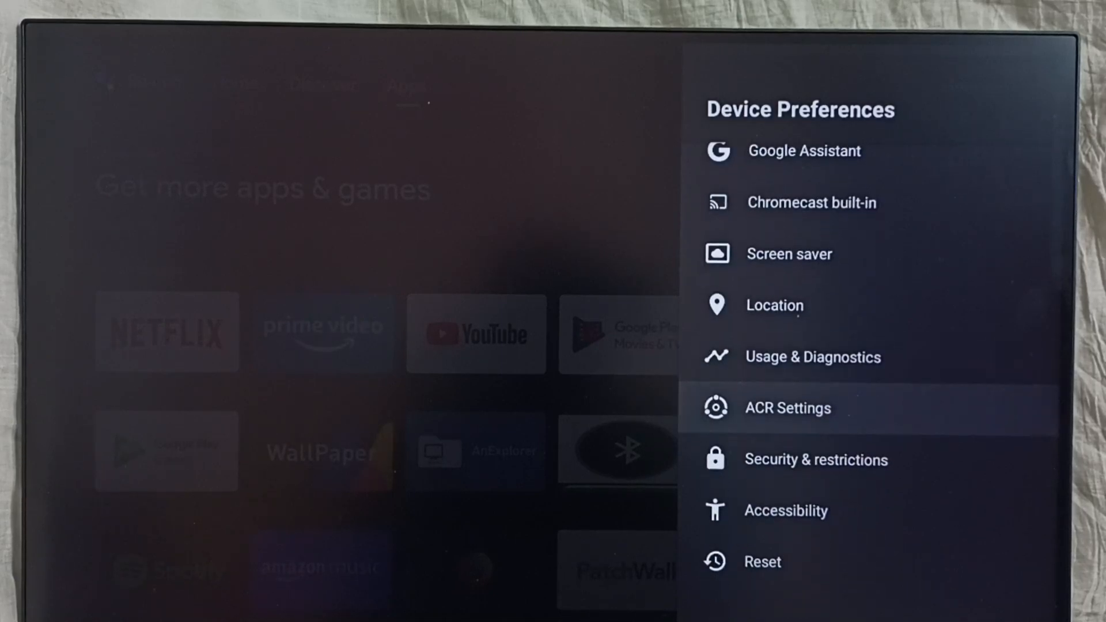